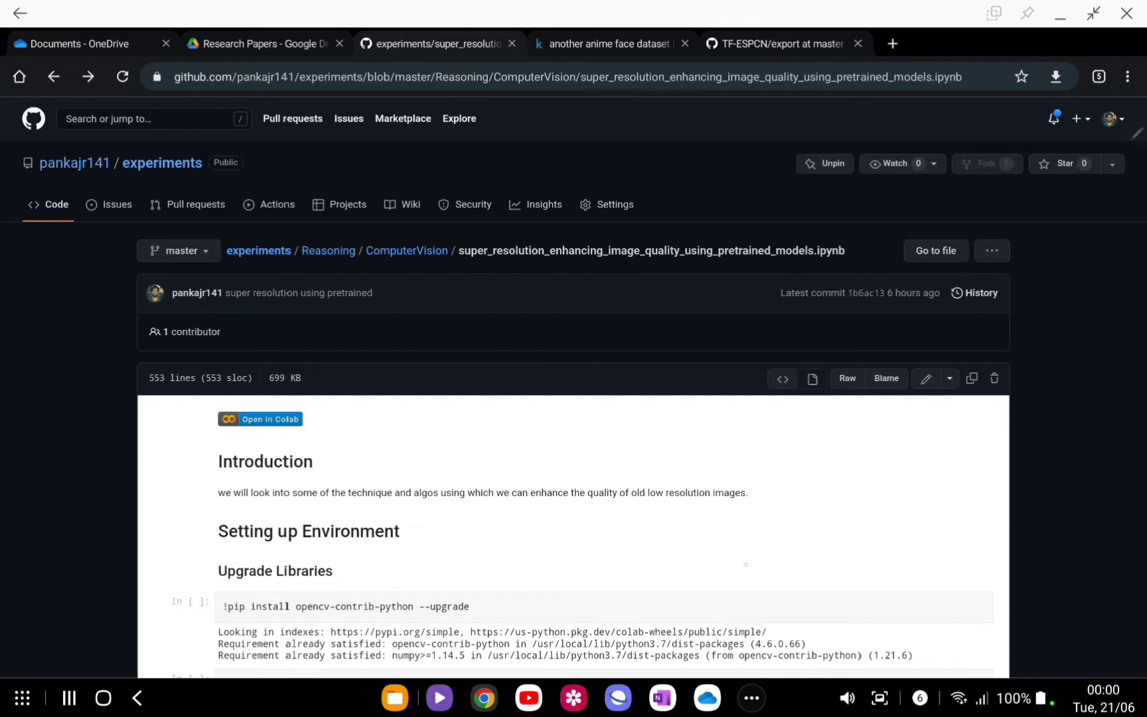
# Browse the Kaggle 'another anime face dataset' page: description, 92.2k-file image folder and sample faces
pyautogui.scroll(-3)
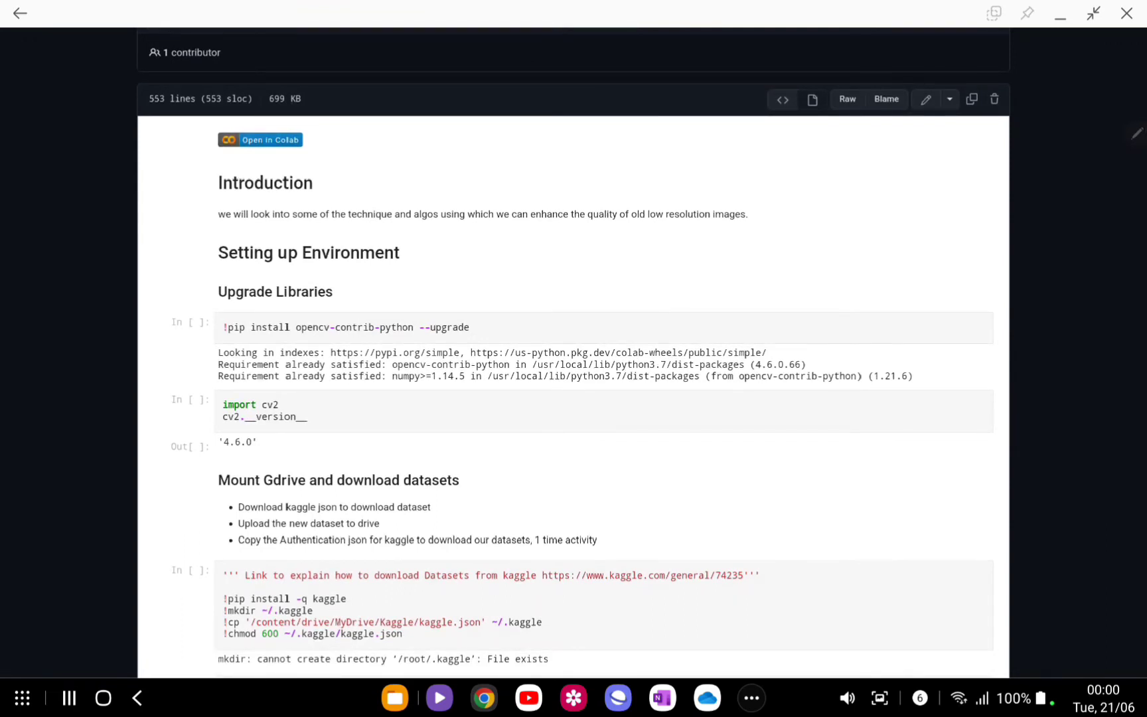
pyautogui.scroll(-3)
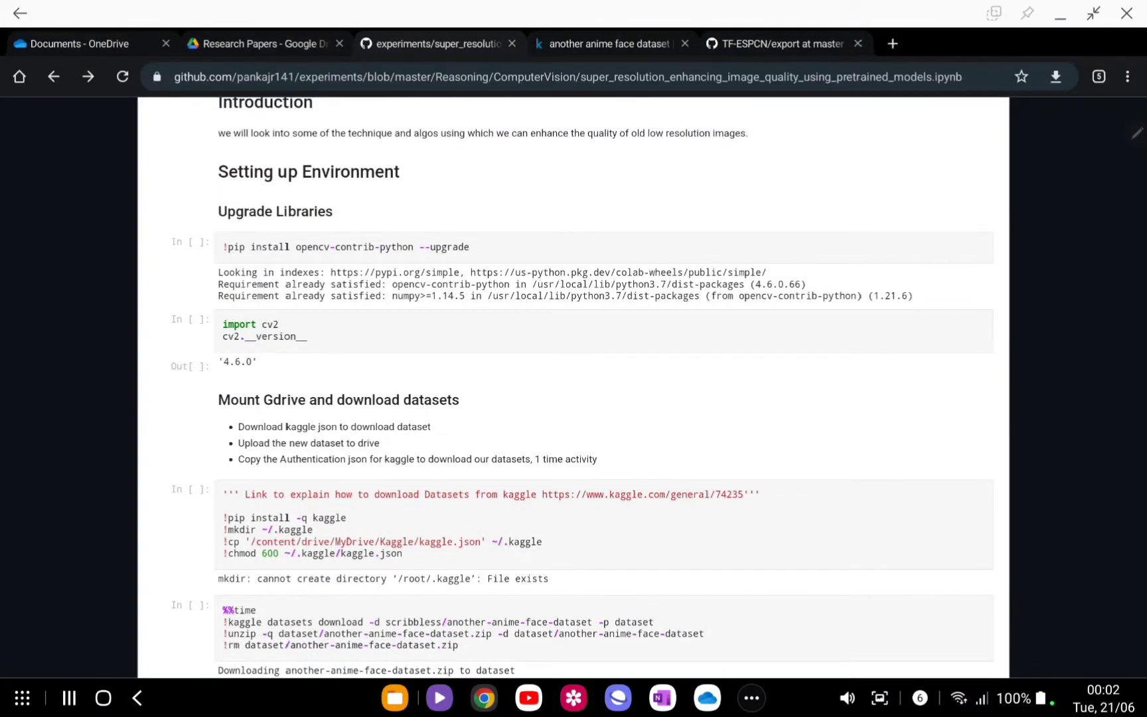
pyautogui.click(611, 43)
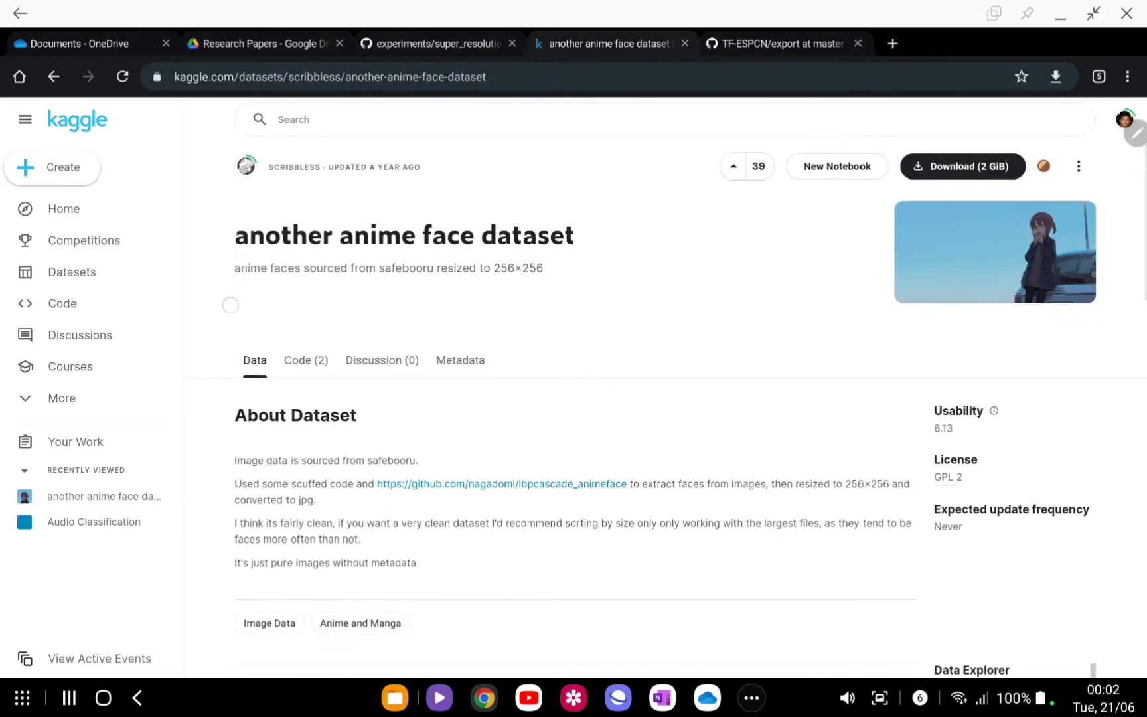
pyautogui.scroll(-3)
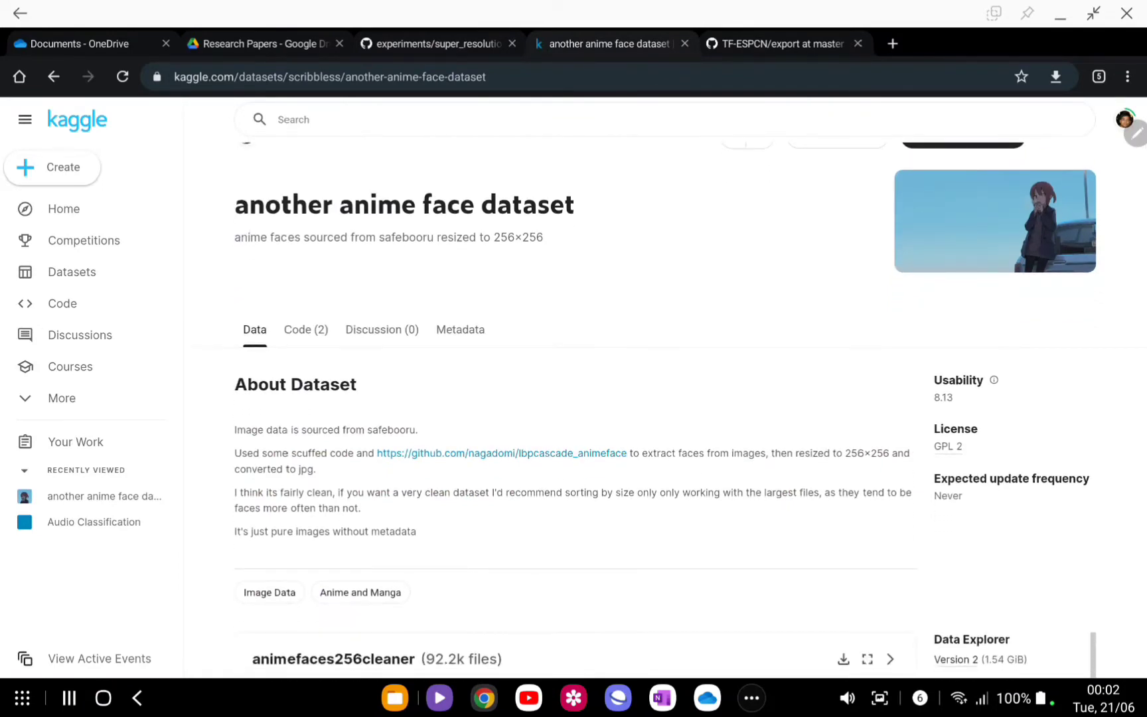
pyautogui.scroll(-3)
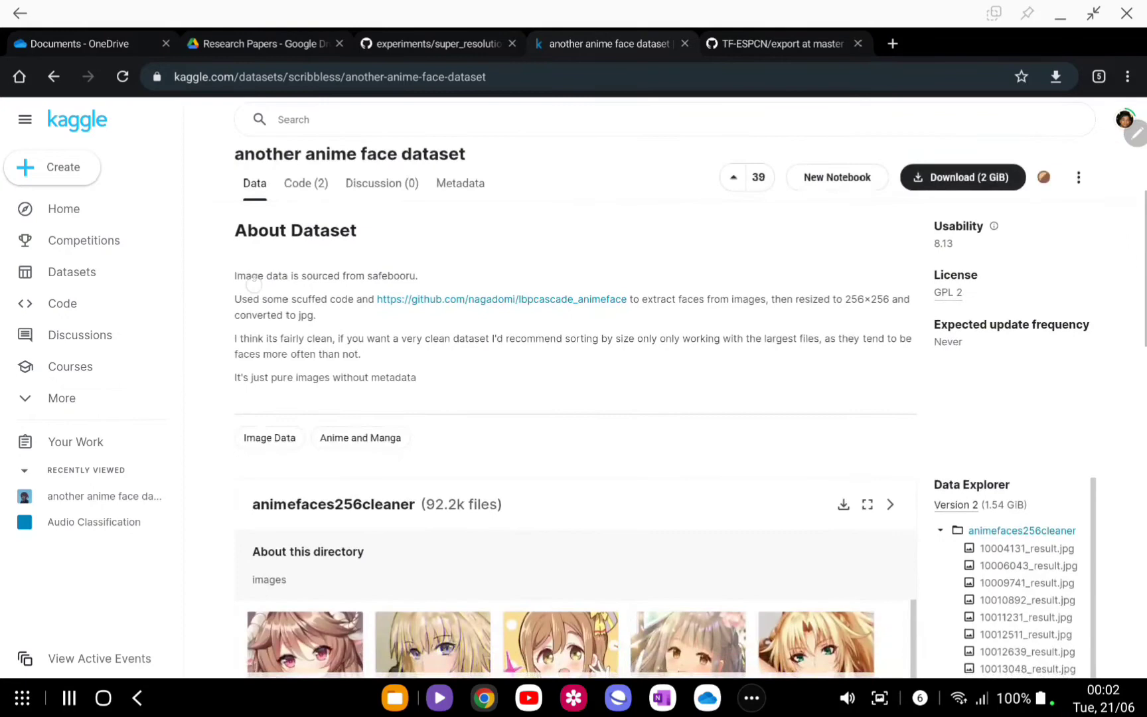
pyautogui.scroll(-3)
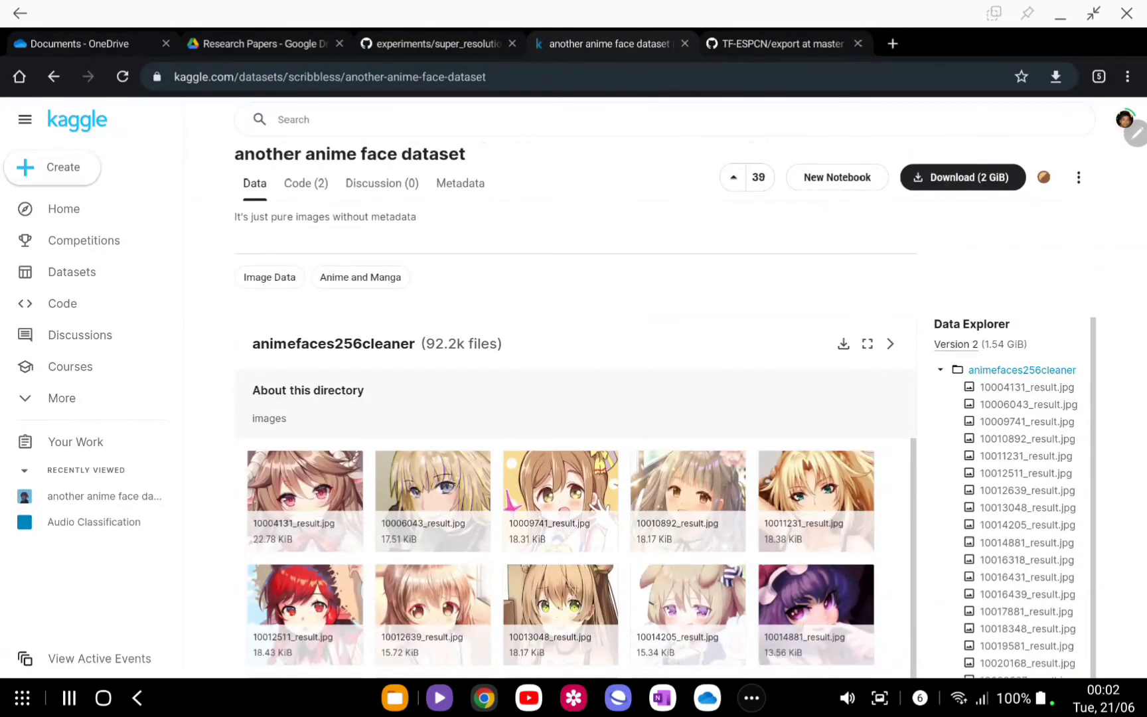
pyautogui.scroll(3)
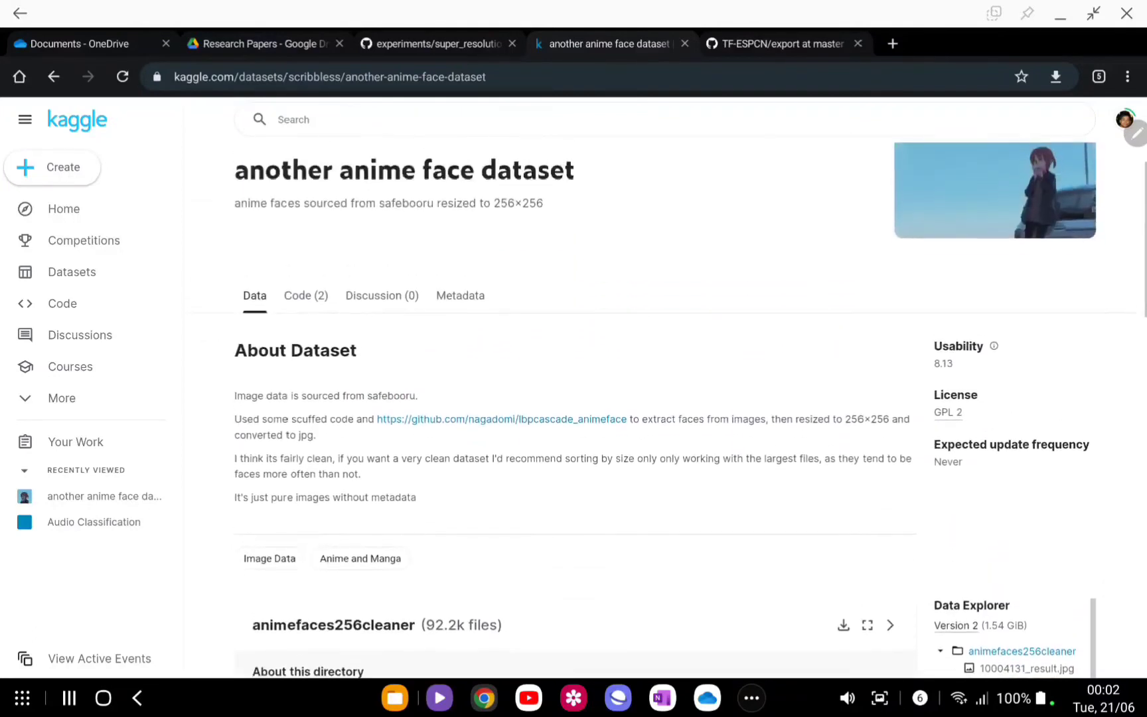
pyautogui.scroll(3)
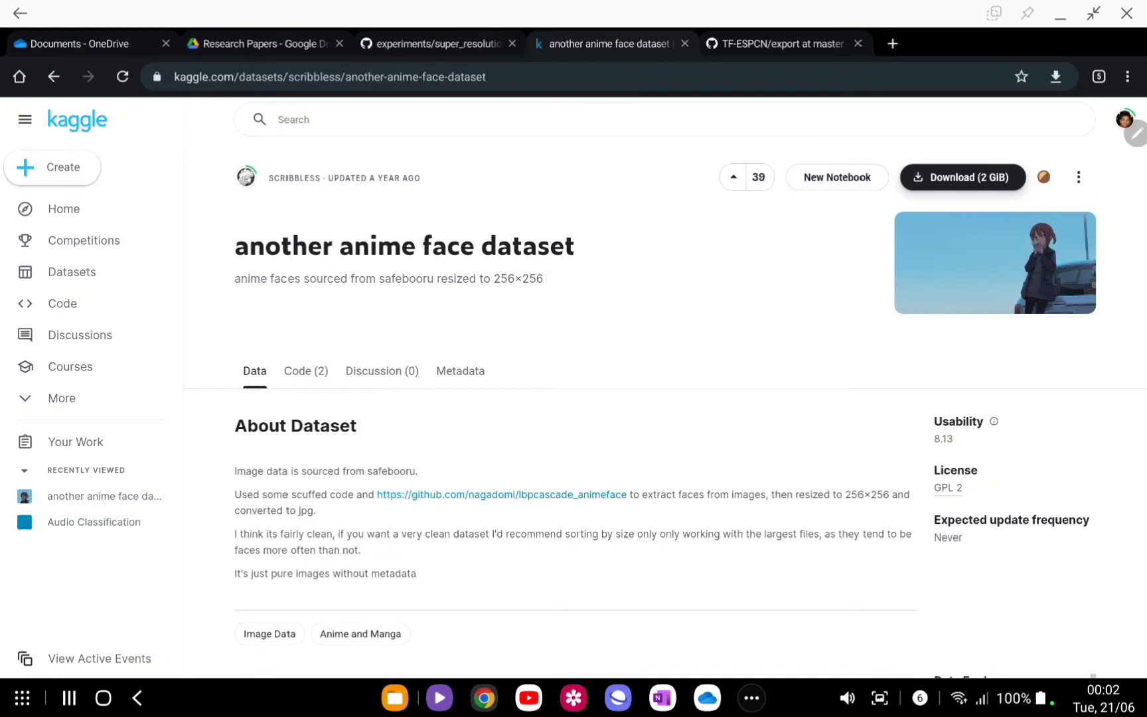
# Back in the GitHub notebook, view the dataset file-listing, a sample anime face and the downsampling cell
pyautogui.click(436, 43)
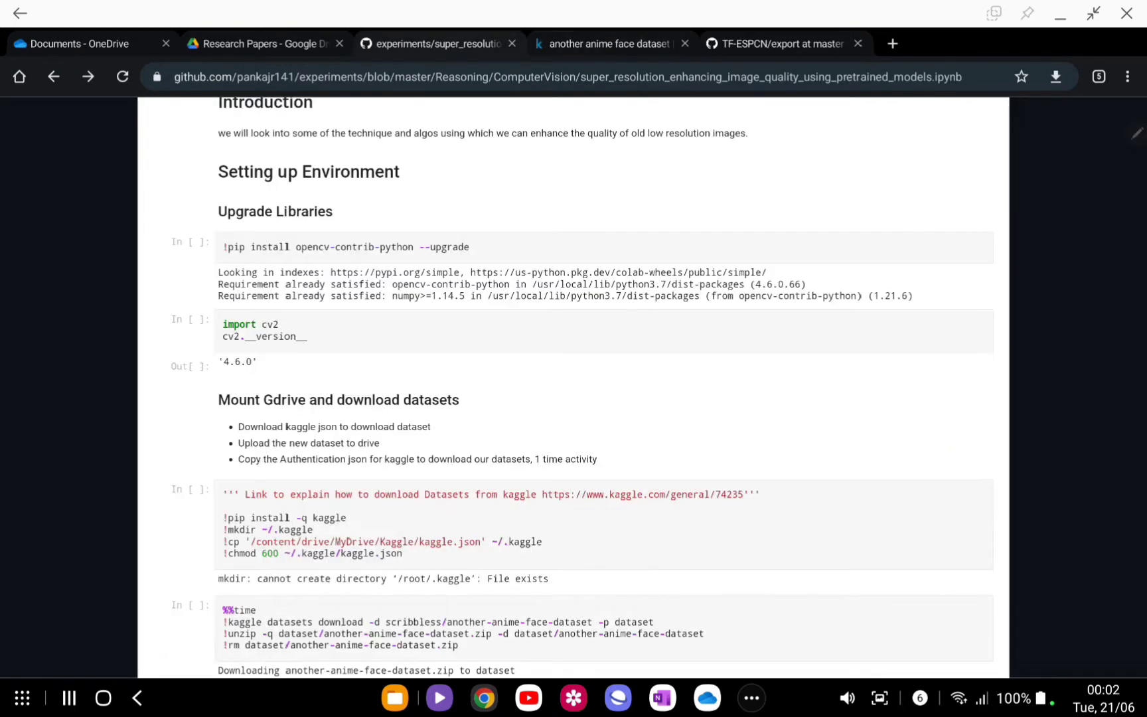
pyautogui.scroll(-3)
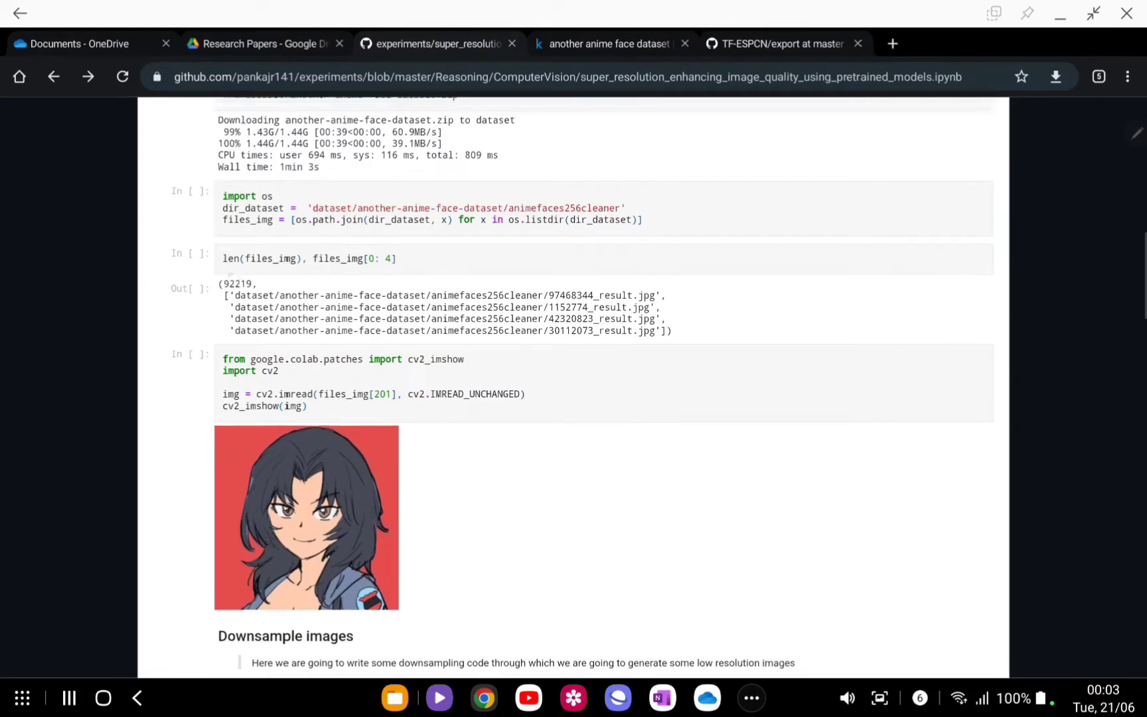
pyautogui.scroll(3)
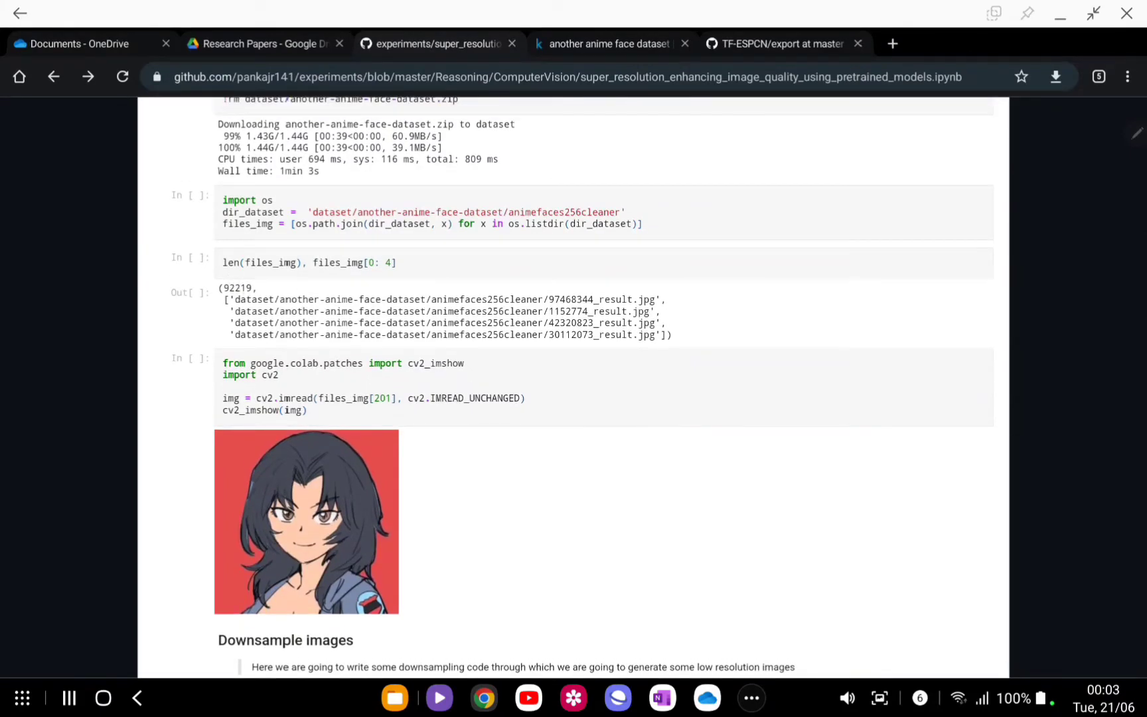
pyautogui.scroll(-3)
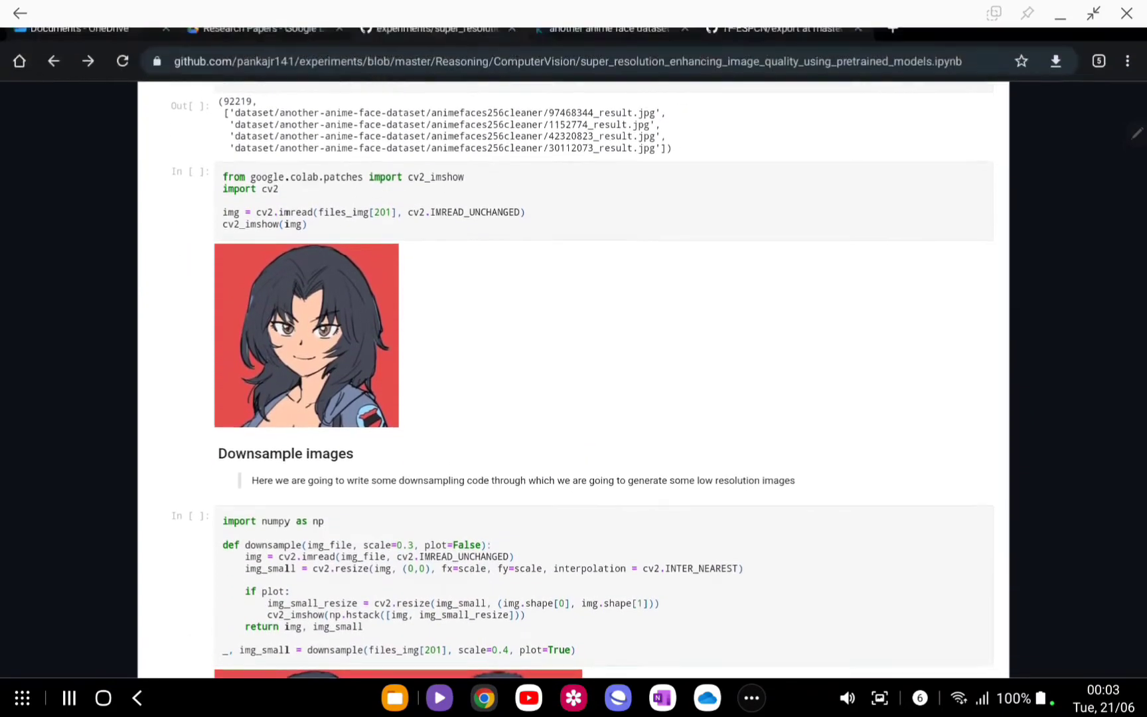
pyautogui.scroll(-3)
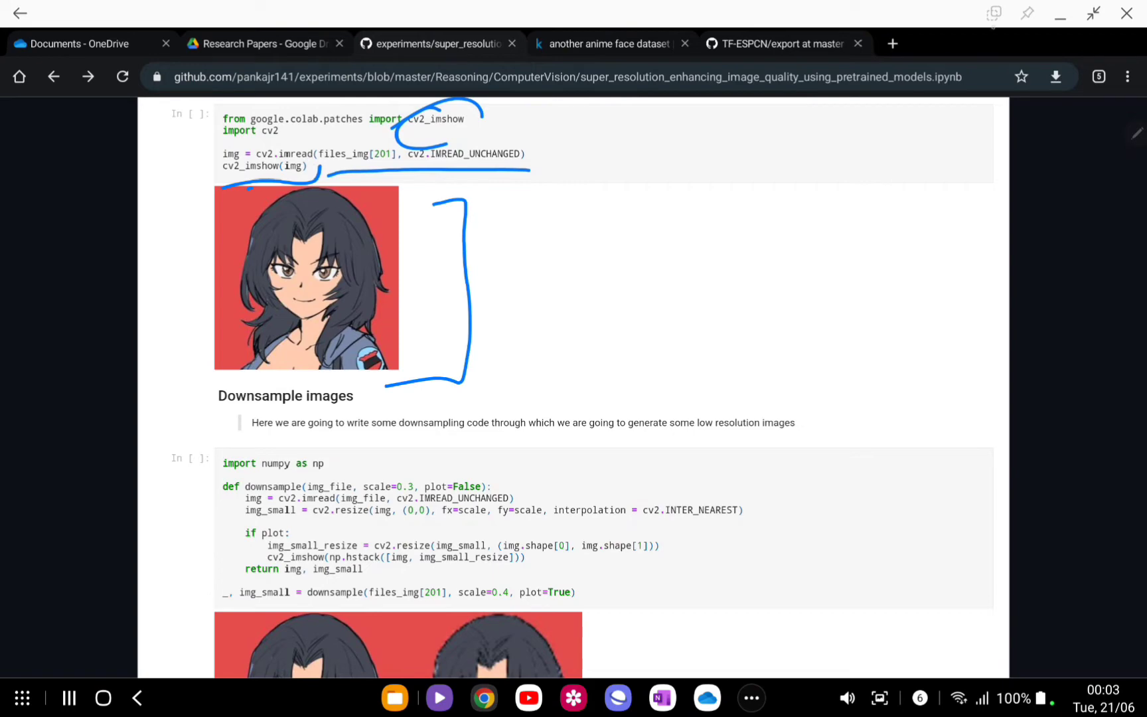
pyautogui.scroll(-3)
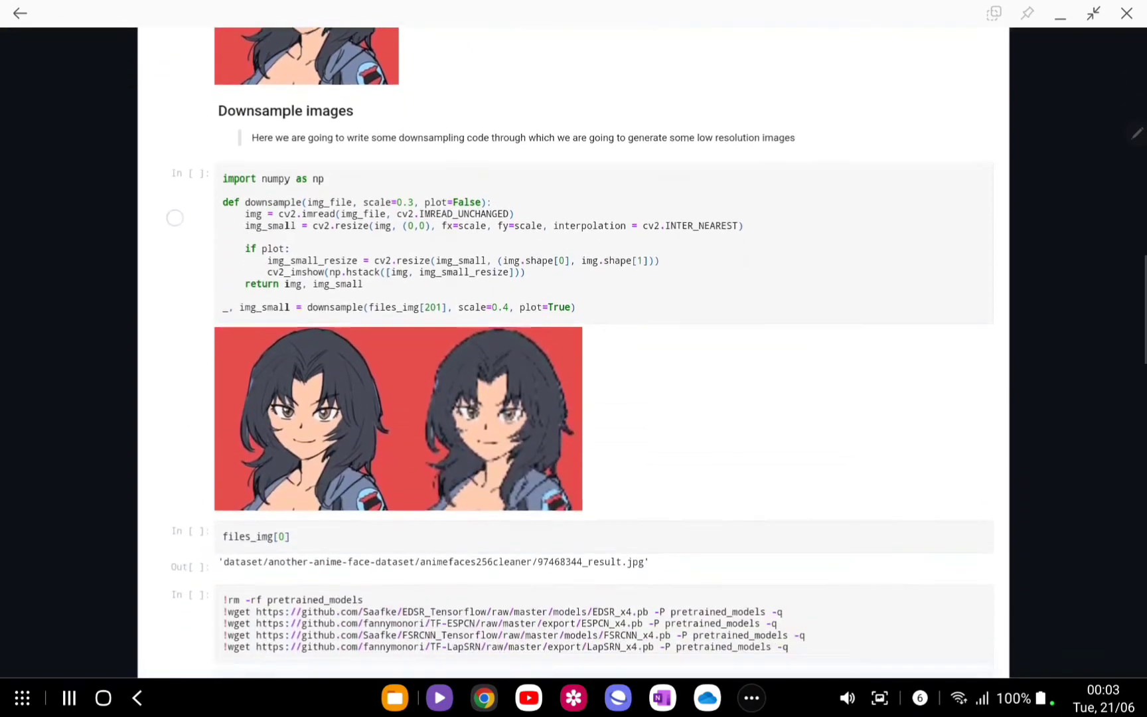
pyautogui.scroll(-3)
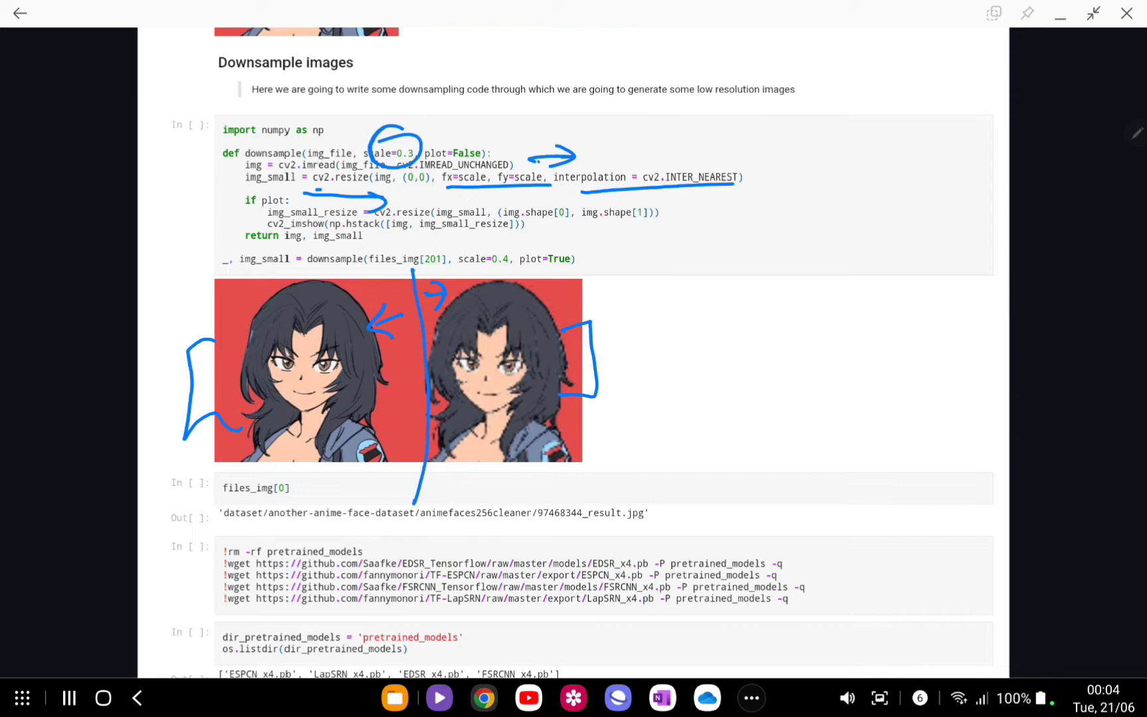
pyautogui.moveTo(462, 324)
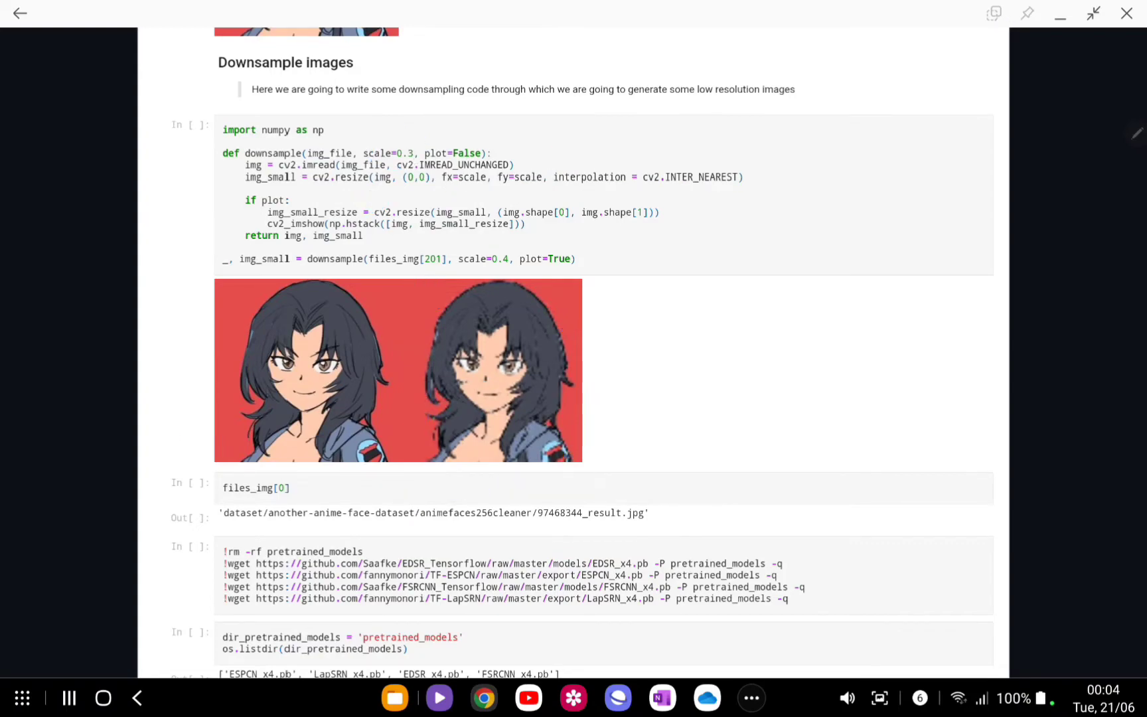
# Scroll to the !wget cell fetching EDSR, ESPCN, FSRCNN and LapSRN models, and get_upscaled_images
pyautogui.scroll(-3)
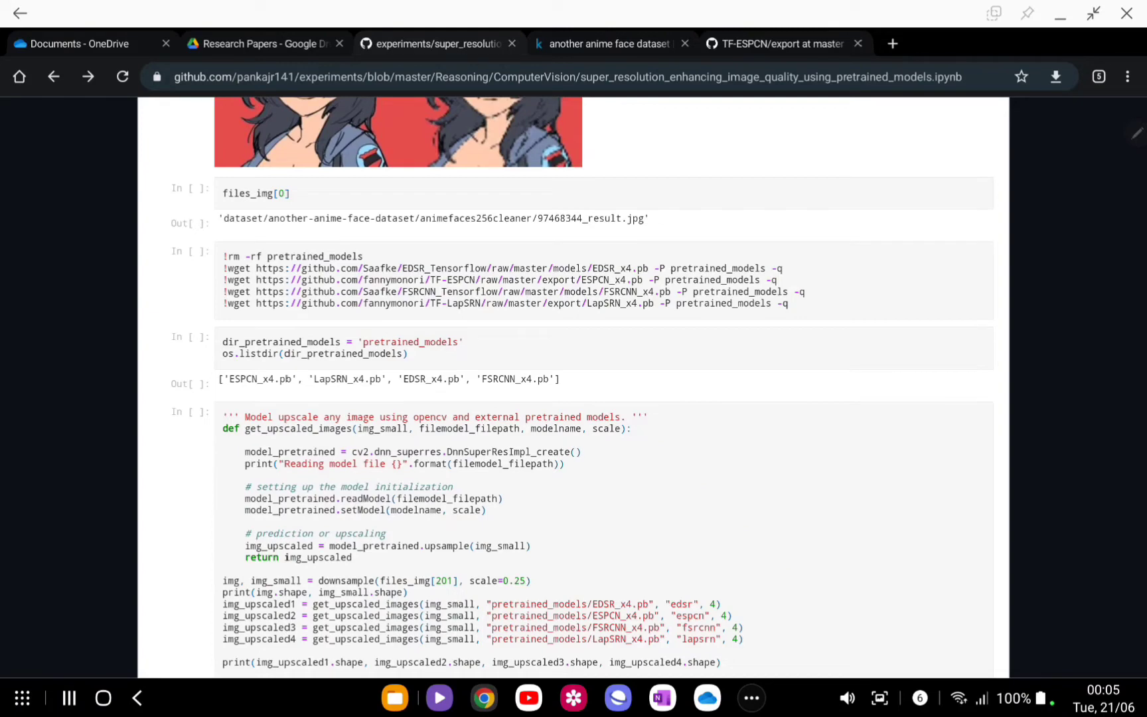
# View the TF-ESPCN export folder with its x2, x3 and x4 ESPCN models
pyautogui.click(783, 43)
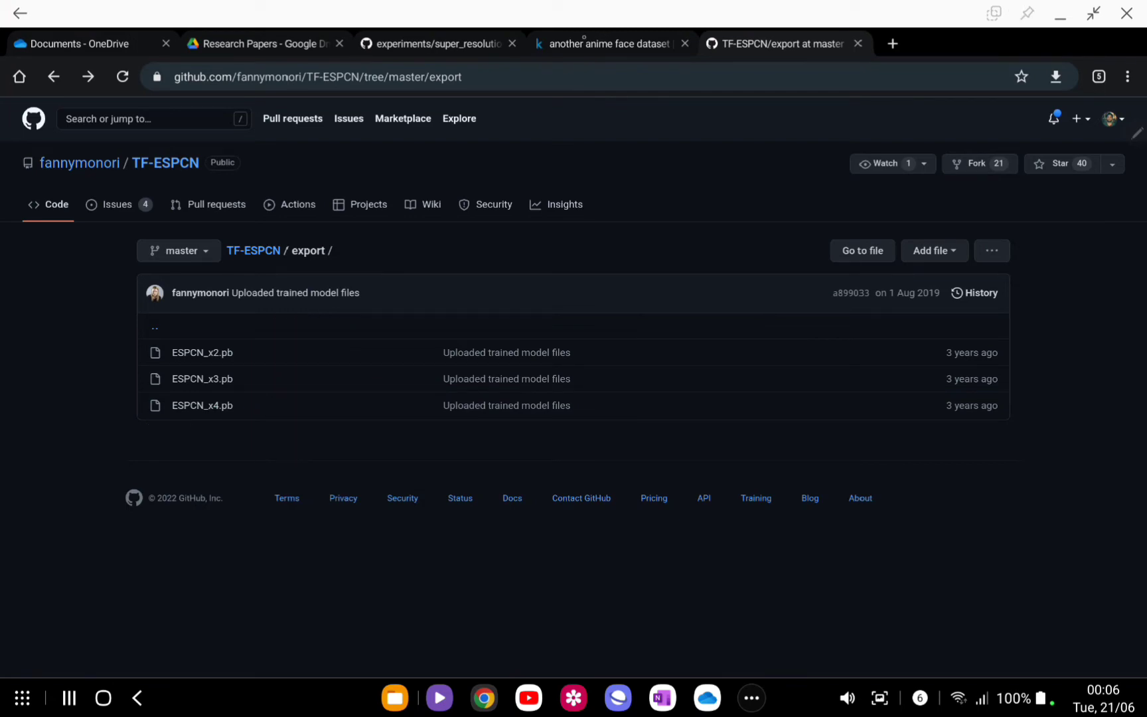
# Switch back to the Kaggle 'another anime face dataset' page
pyautogui.click(610, 43)
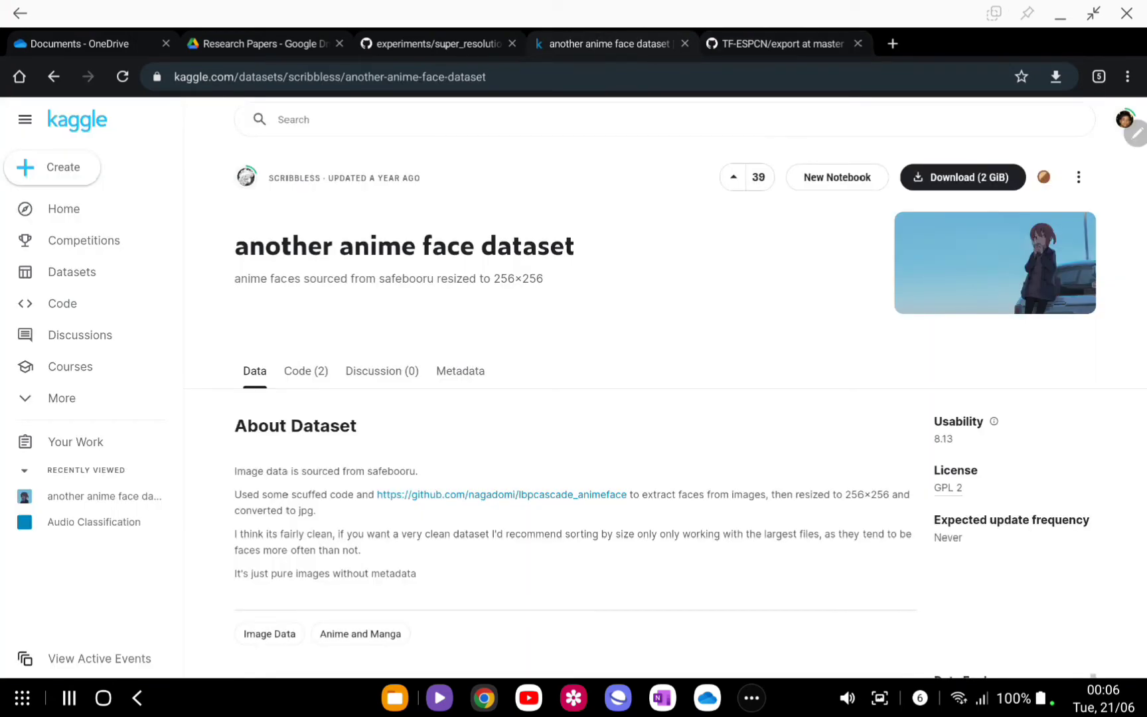
# Switch to the experiments/super_resolution notebook tab on GitHub
pyautogui.click(436, 43)
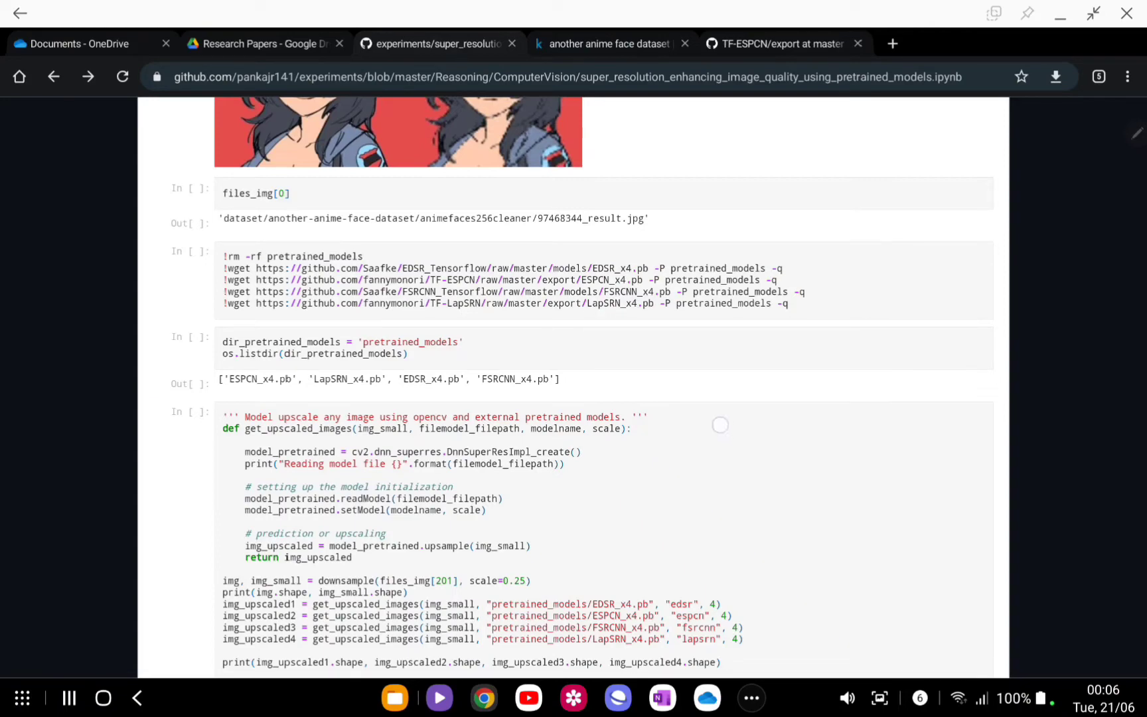
# Scroll to the get_upscaled_images output of four model reads, 256×256 results, and plot_images
pyautogui.scroll(-3)
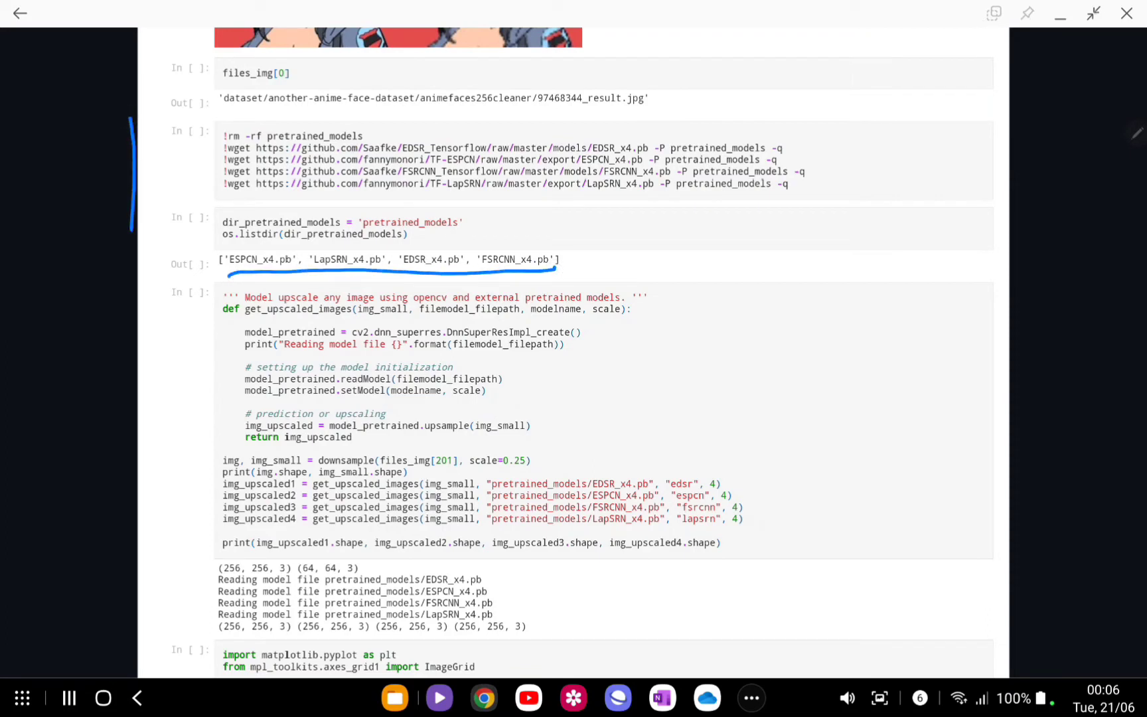
pyautogui.scroll(-3)
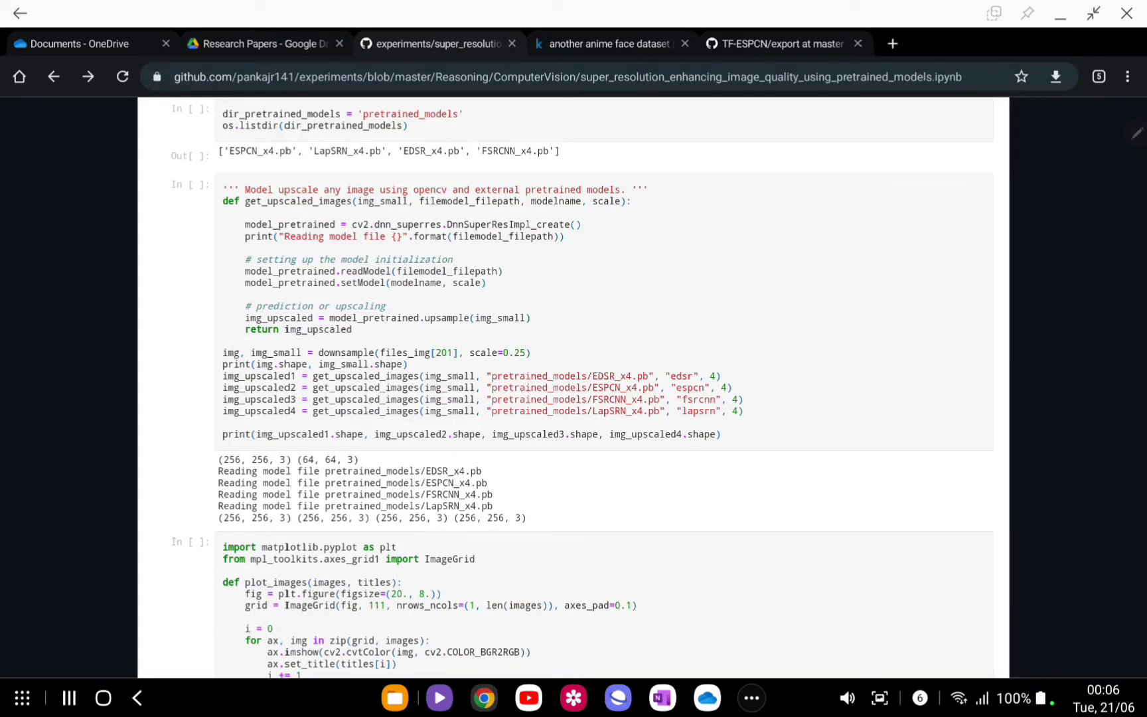
pyautogui.doubleClick(386, 224)
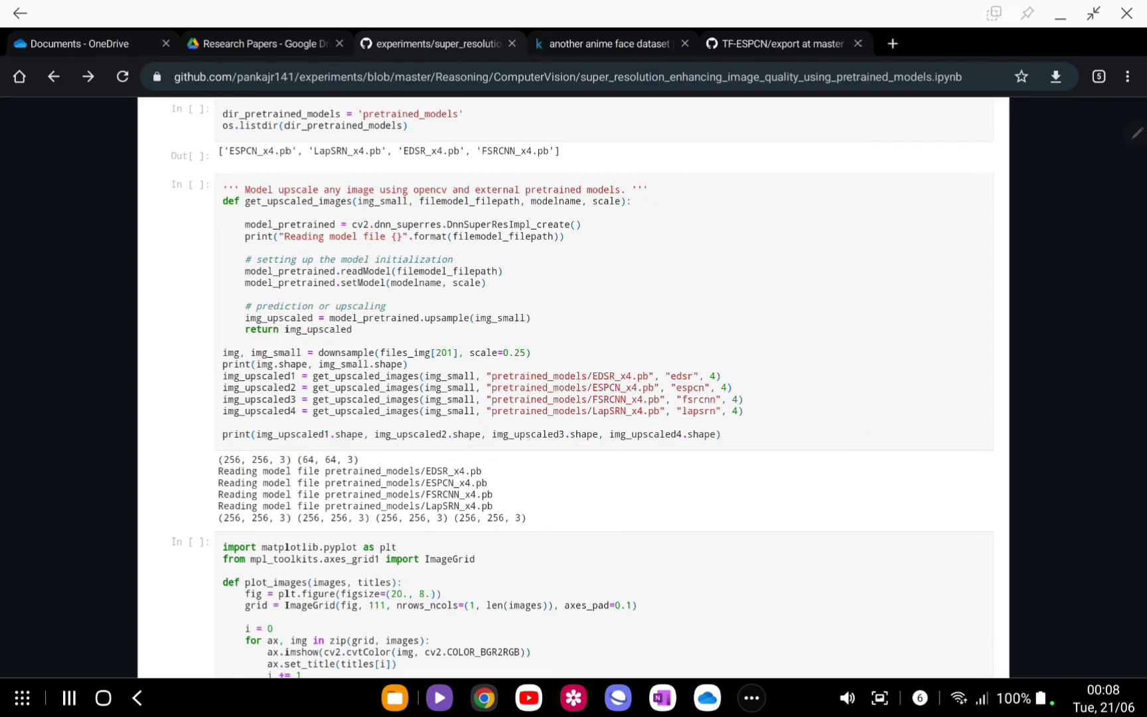
# Scroll to the six-panel comparison of original, downsampled, EDSR, ESPCN, FSRCNN and LapSRN faces
pyautogui.scroll(-3)
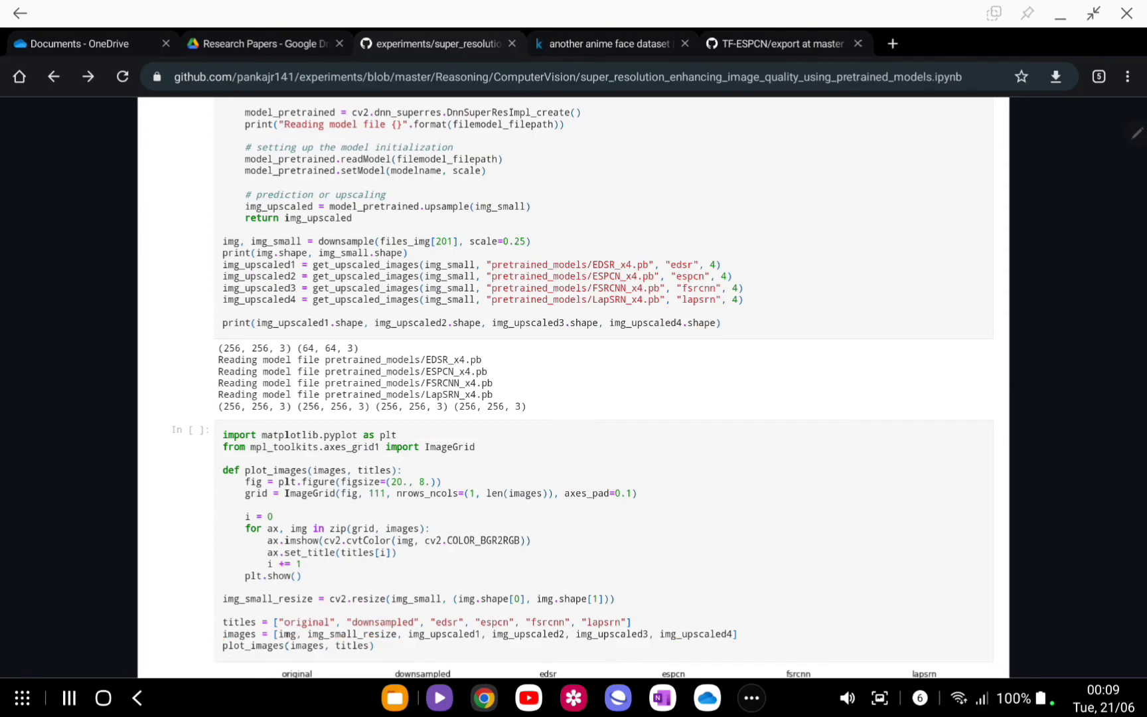
pyautogui.scroll(-3)
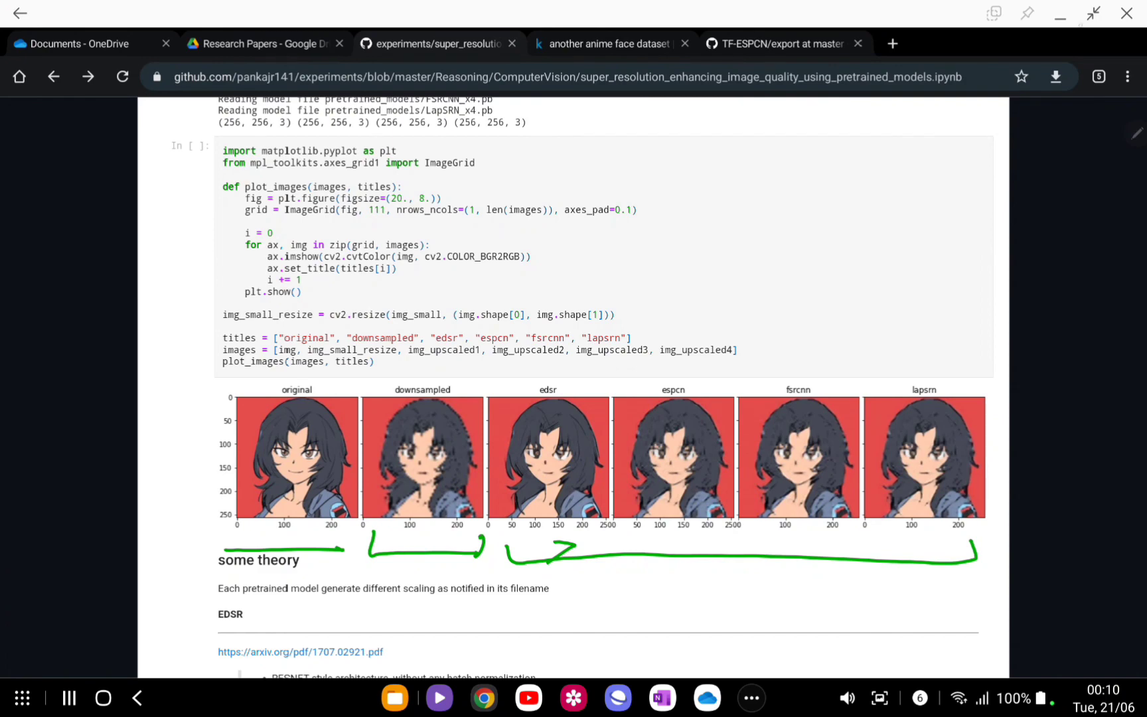
pyautogui.scroll(-3)
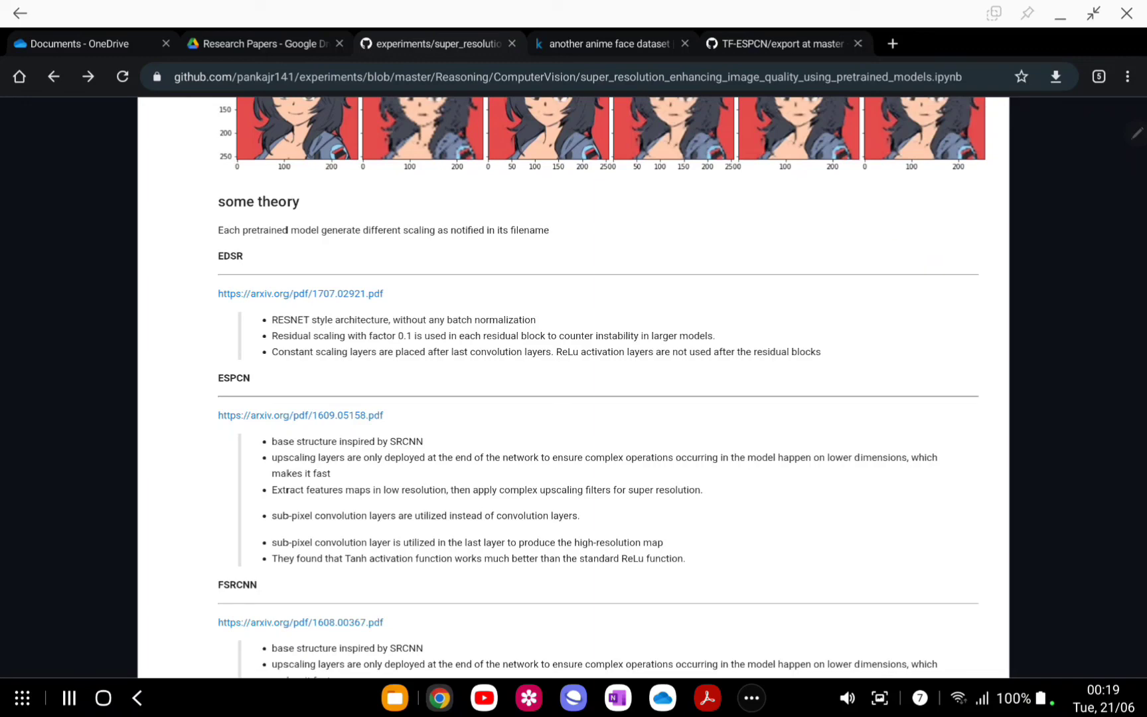
# Scroll into 'some theory' to the ESPCN, FSRCNN and LapSRN summaries with arXiv links
pyautogui.scroll(-3)
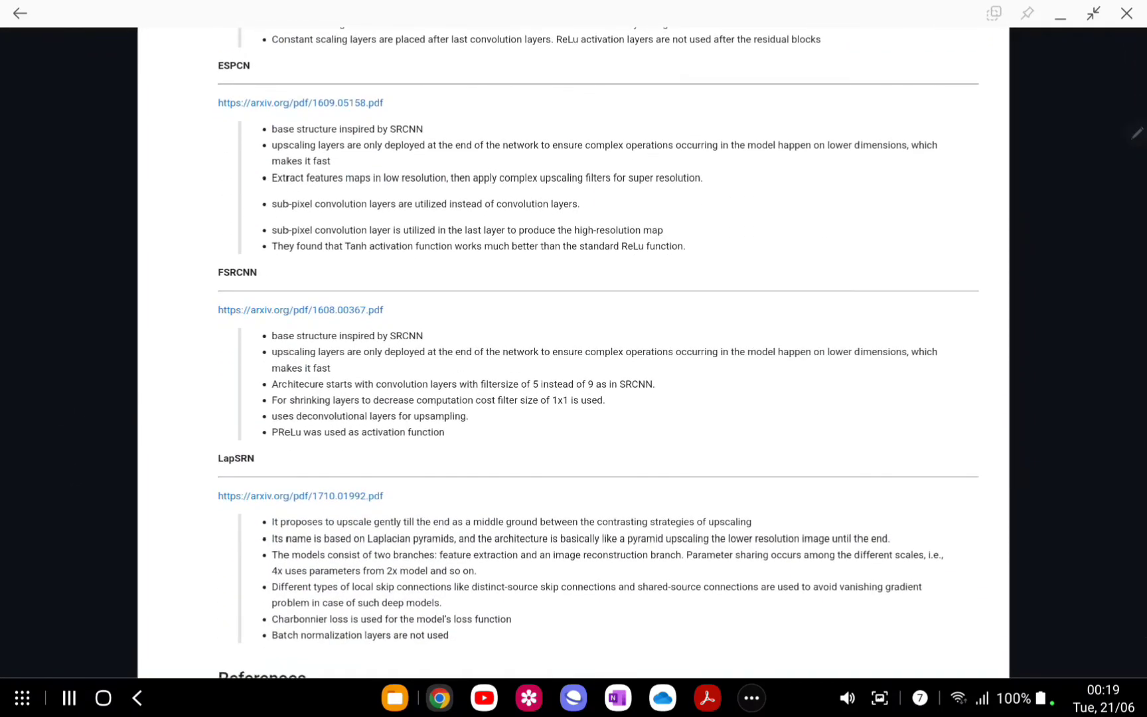